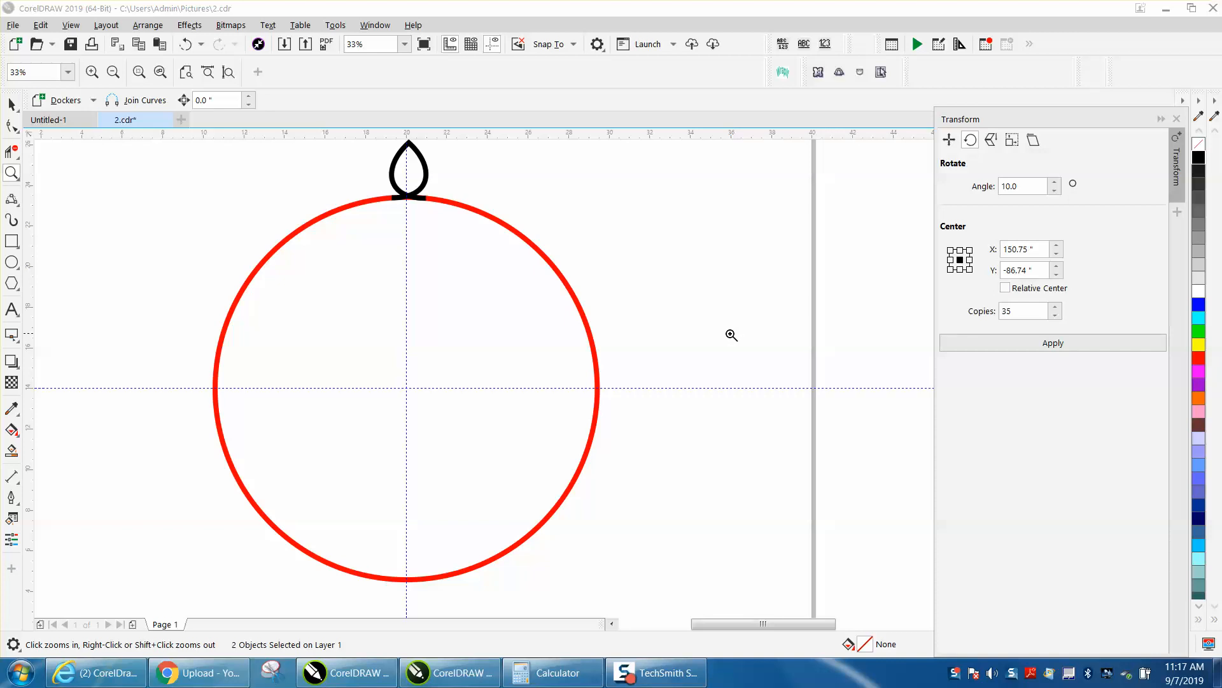
{"action": "mouse_move", "coordinate": [382, 222]}
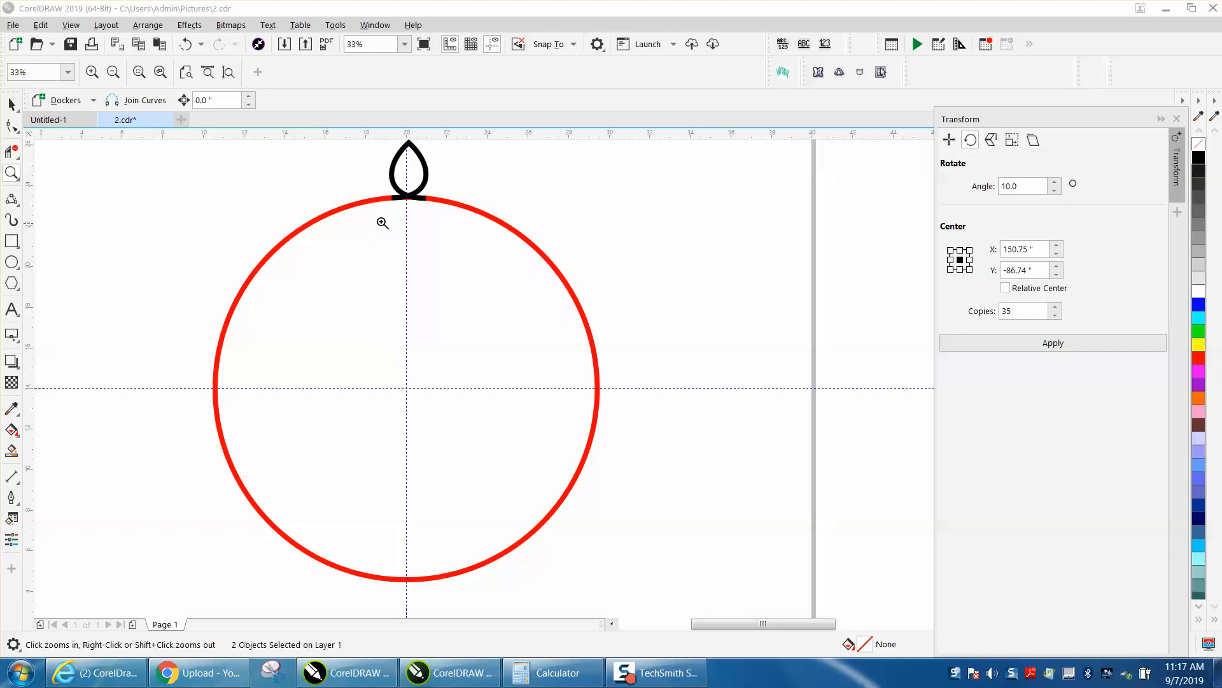
Apply a 10° rotation with 35 copies around centre 20,14, and inspect the petal joins up close
{"action": "left_click", "coordinate": [91, 72]}
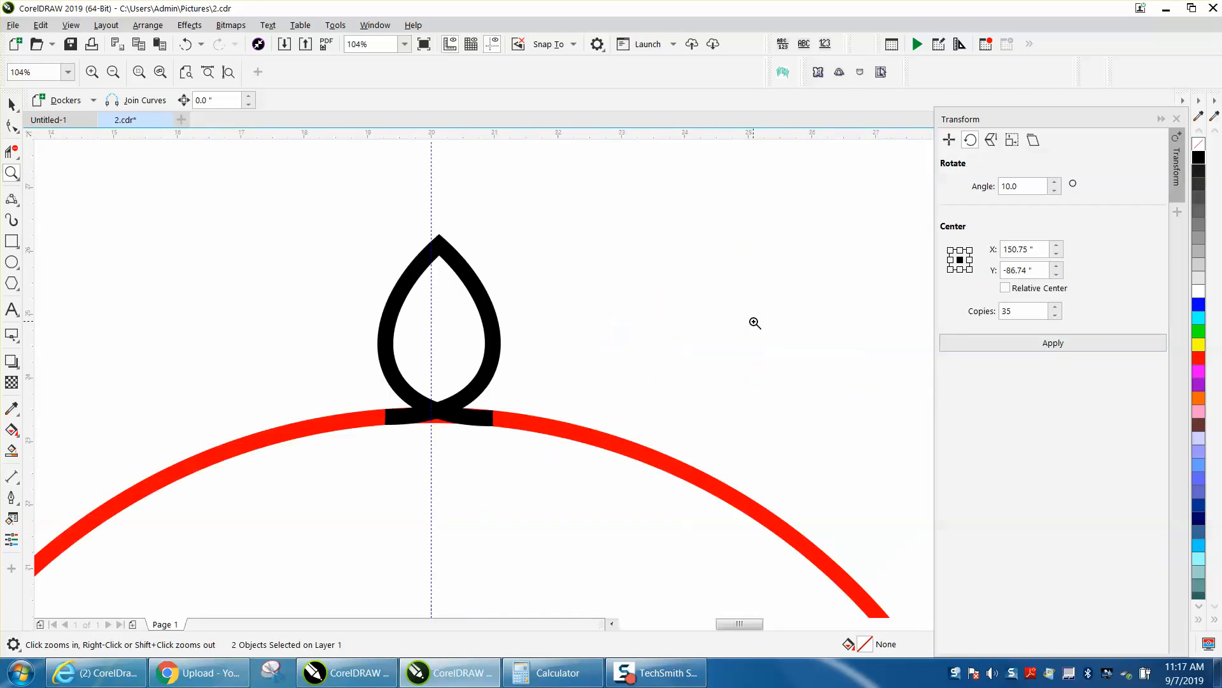
{"action": "mouse_move", "coordinate": [472, 416]}
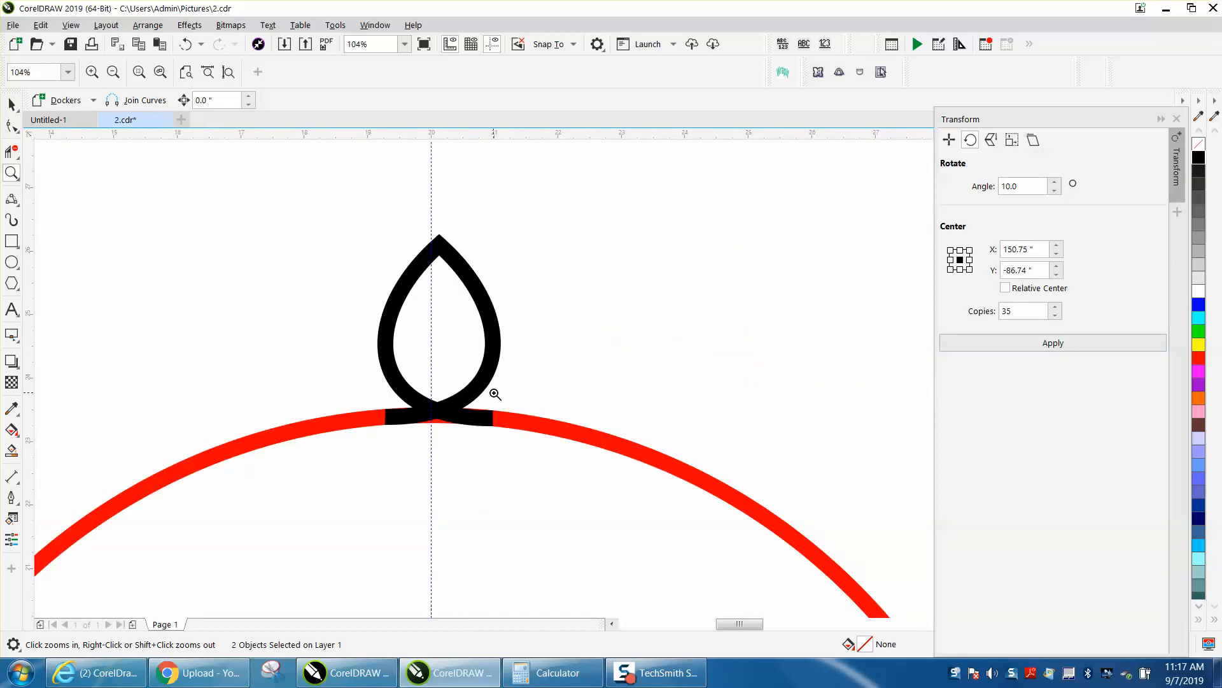
{"action": "left_click", "coordinate": [496, 393]}
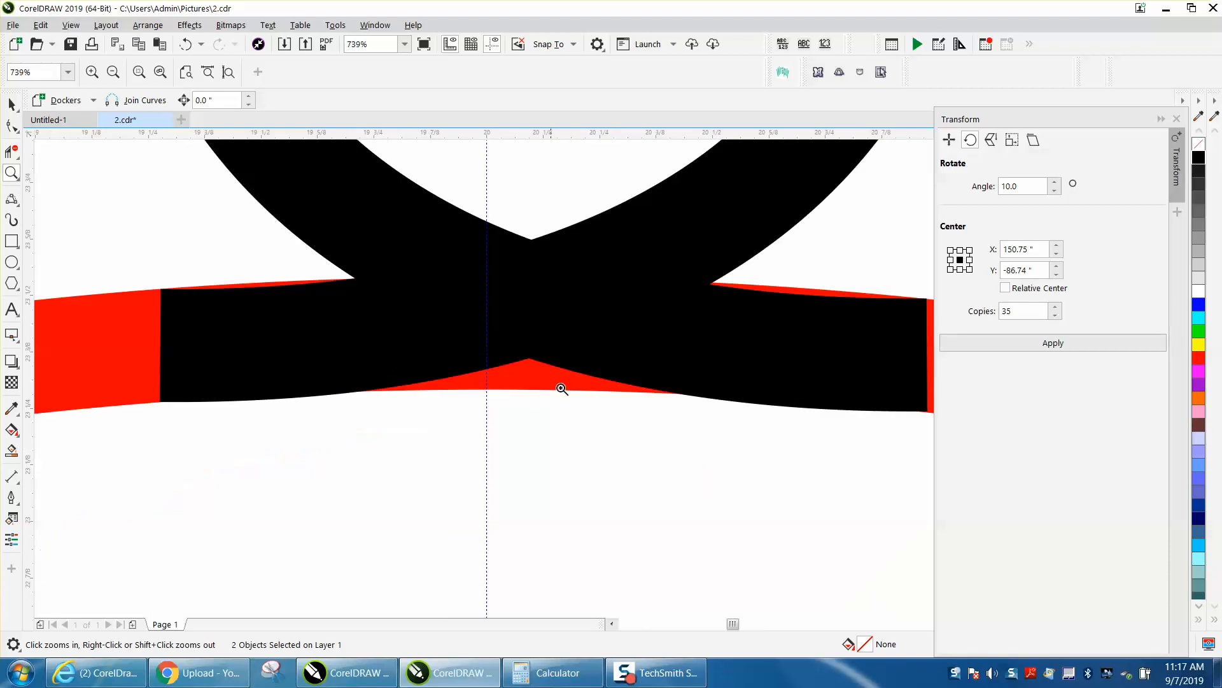
{"action": "mouse_move", "coordinate": [261, 357]}
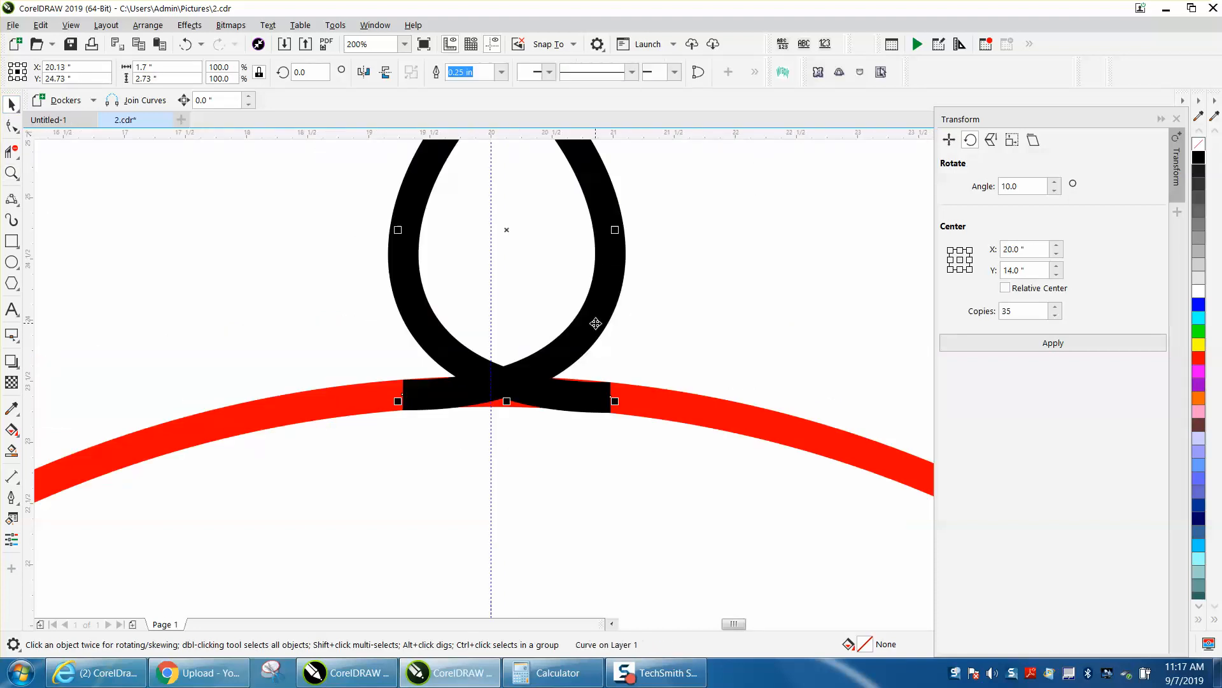
{"action": "type", "text": "50"}
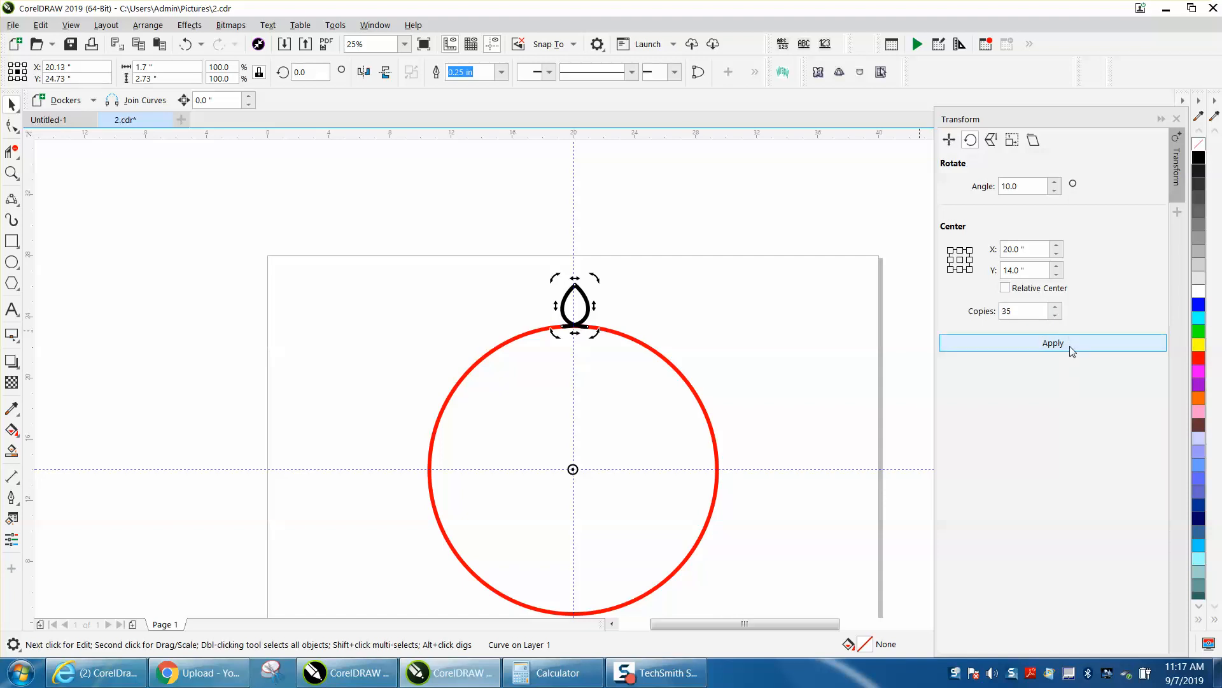
{"action": "left_click", "coordinate": [1052, 343]}
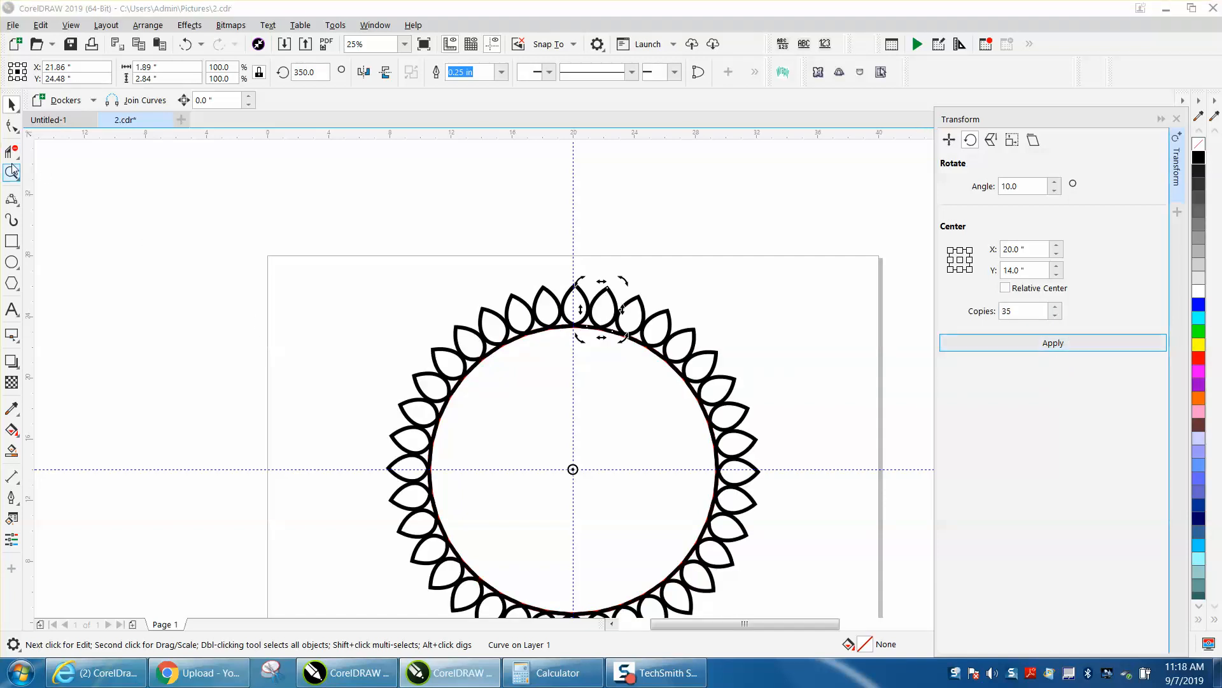
{"action": "left_click", "coordinate": [12, 173]}
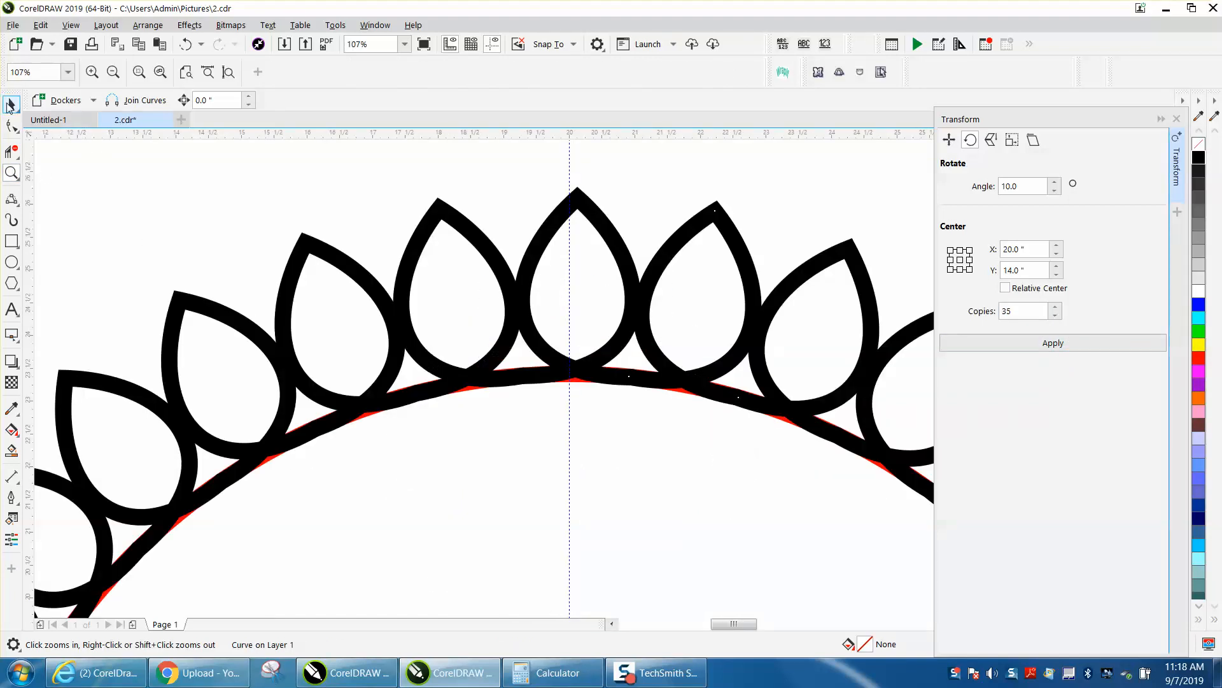
{"action": "left_click", "coordinate": [569, 369]}
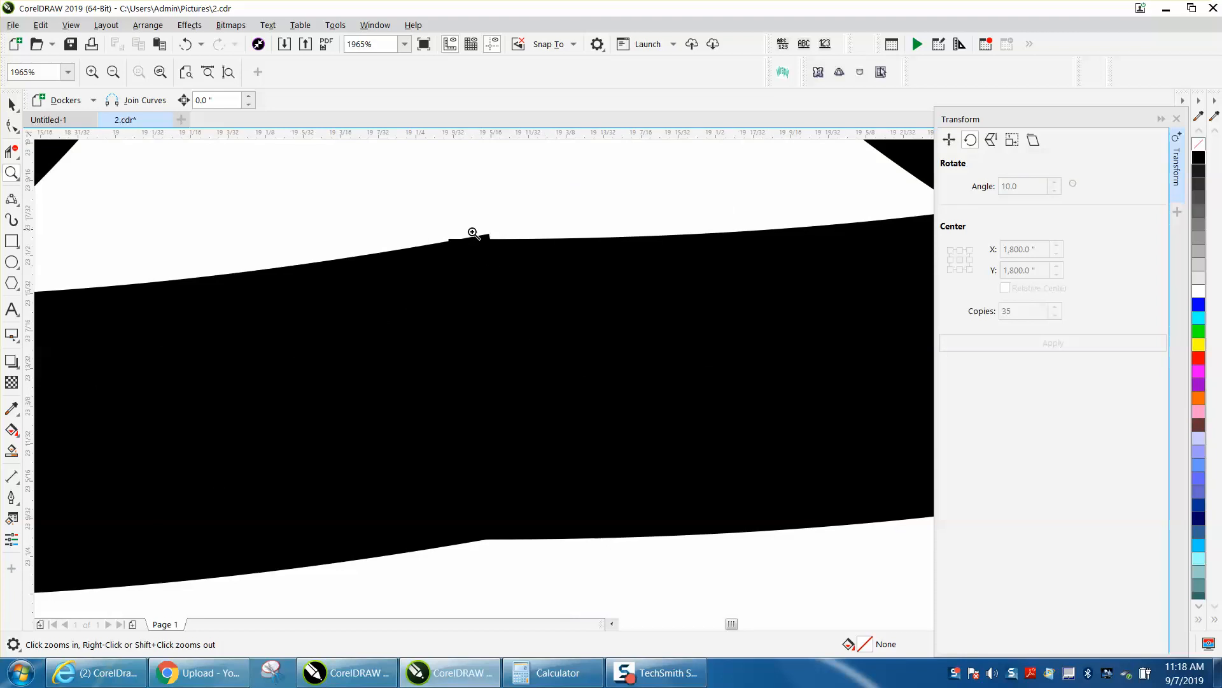
{"action": "mouse_move", "coordinate": [443, 289]}
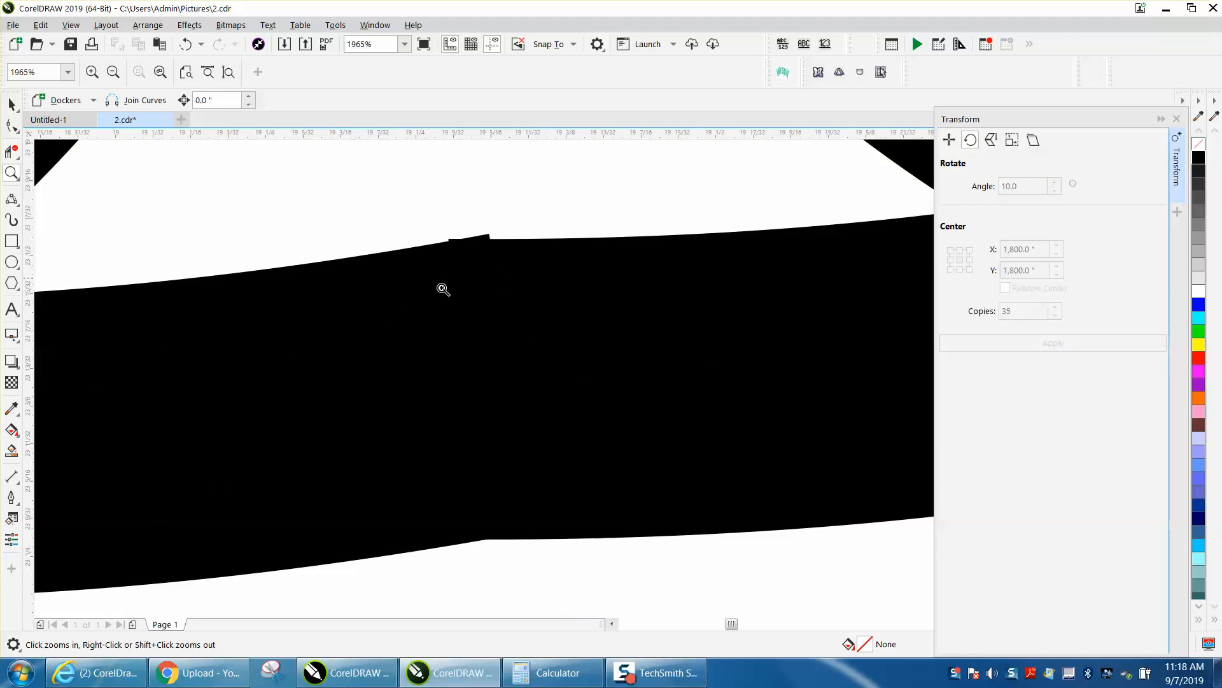
{"action": "mouse_move", "coordinate": [446, 332]}
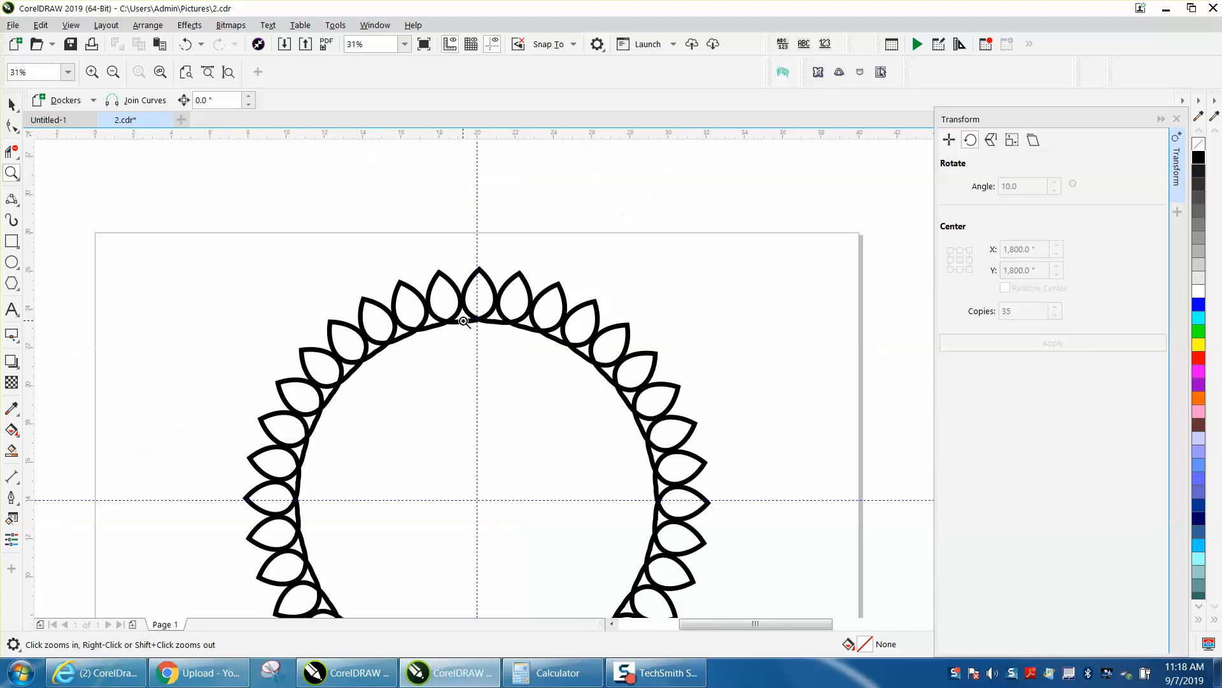
Zoom out to the full ring and combine the selected 36 petals with Arrange > Combine
{"action": "right_click", "coordinate": [462, 319]}
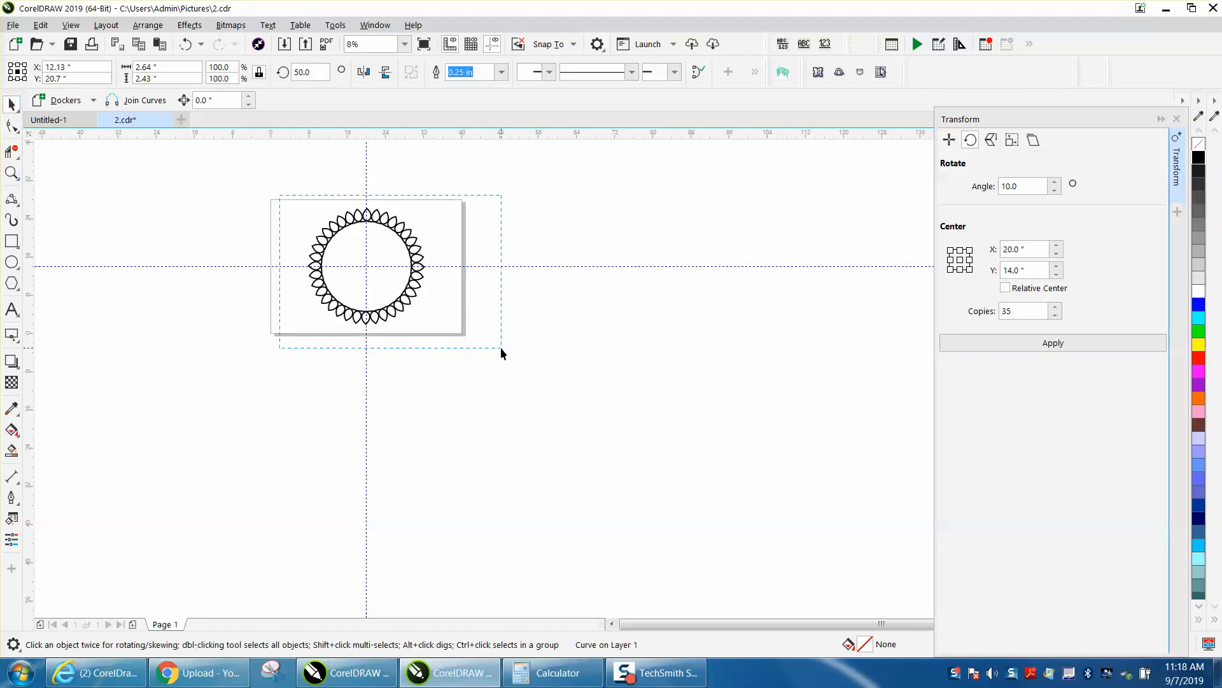
{"action": "left_click", "coordinate": [147, 24]}
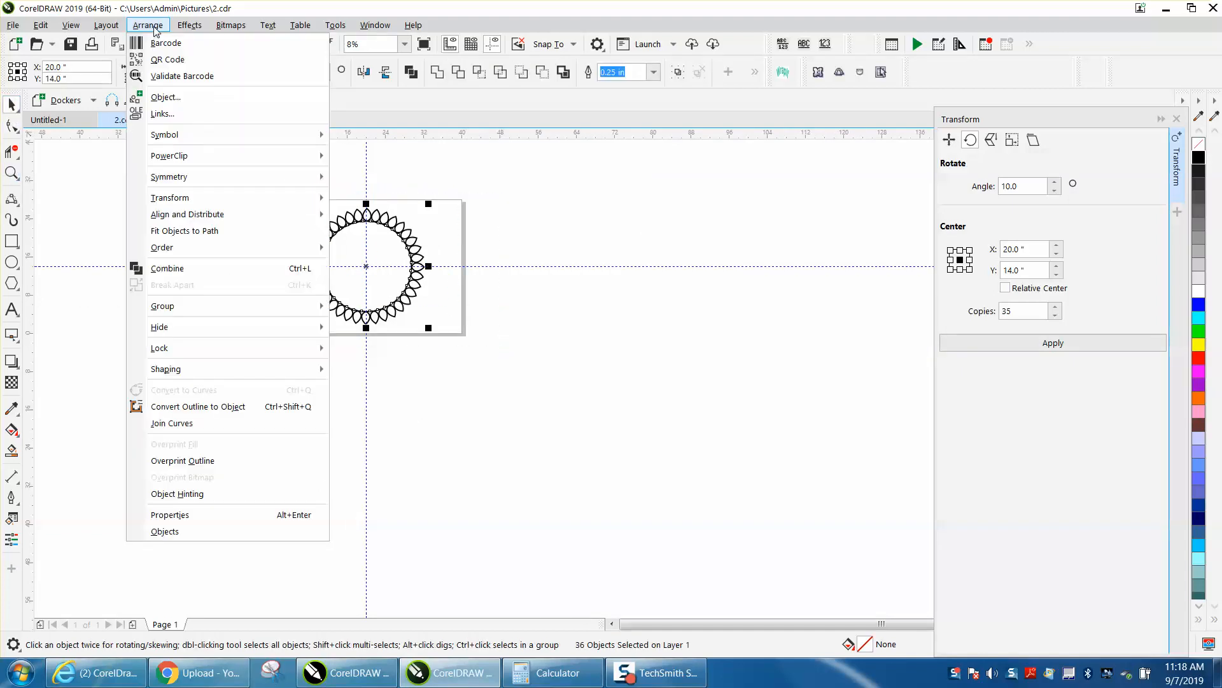
{"action": "left_click", "coordinate": [166, 268]}
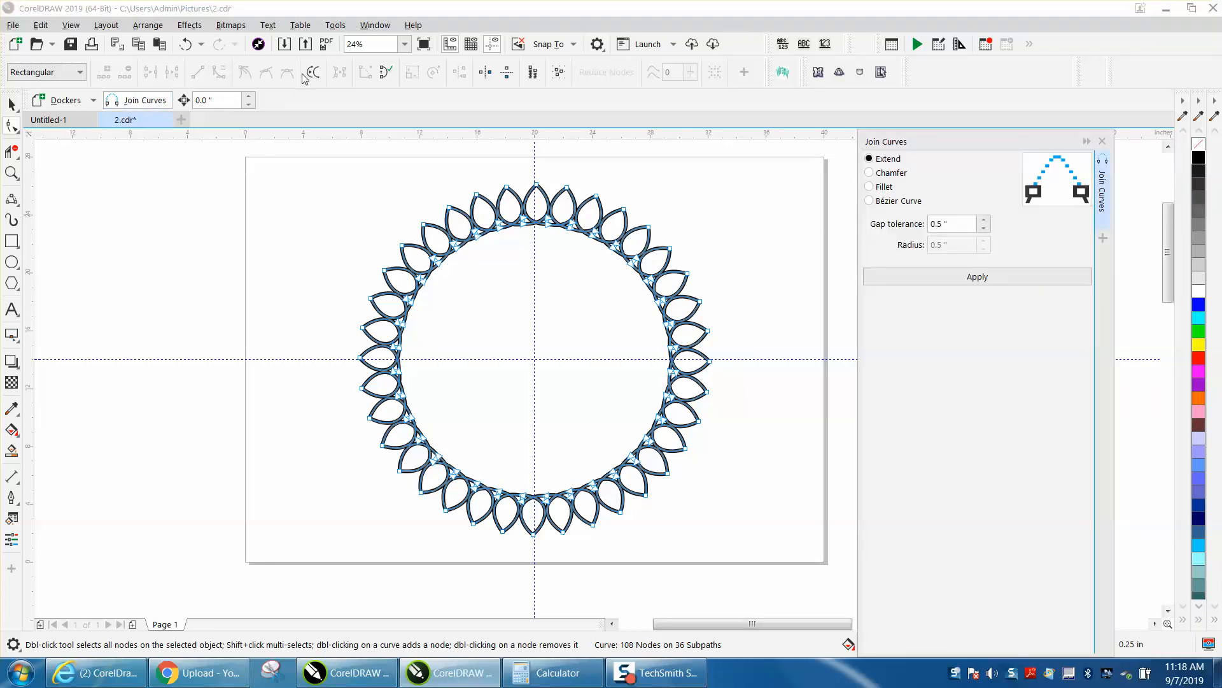
{"action": "mouse_move", "coordinate": [910, 169]}
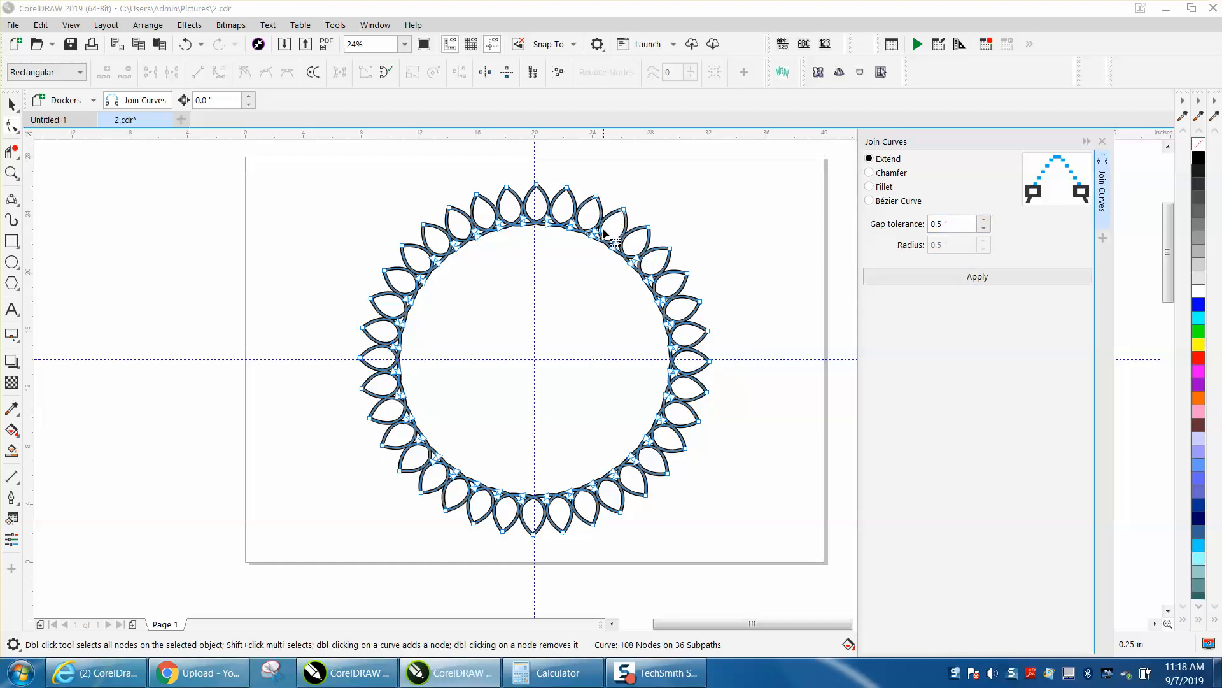
{"action": "mouse_move", "coordinate": [156, 194]}
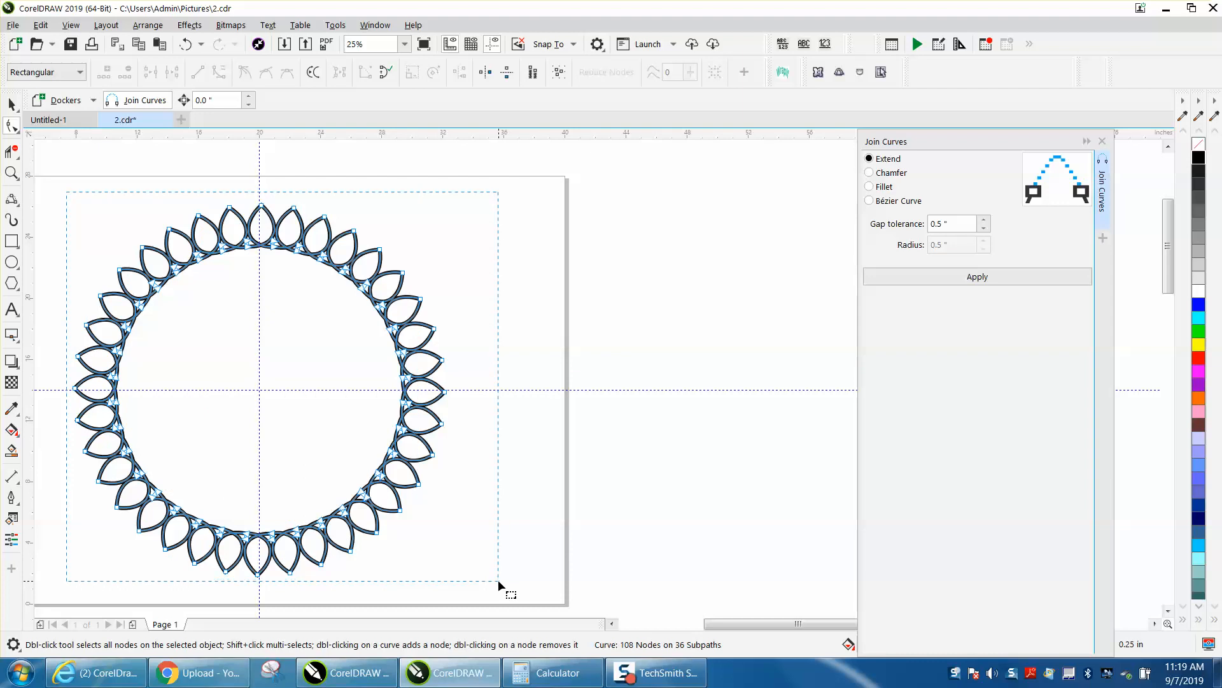
Select every node of the combined ring and apply an Extend join at 0.5" gap tolerance
{"action": "left_click", "coordinate": [977, 276]}
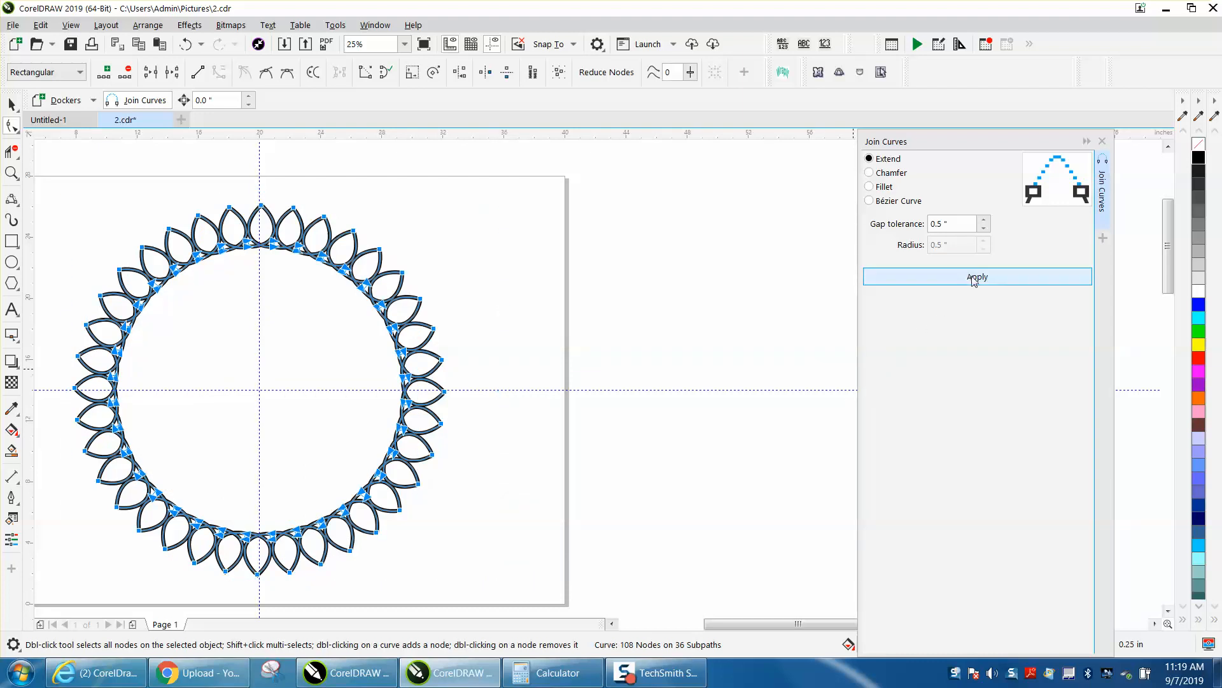
{"action": "mouse_move", "coordinate": [986, 282]}
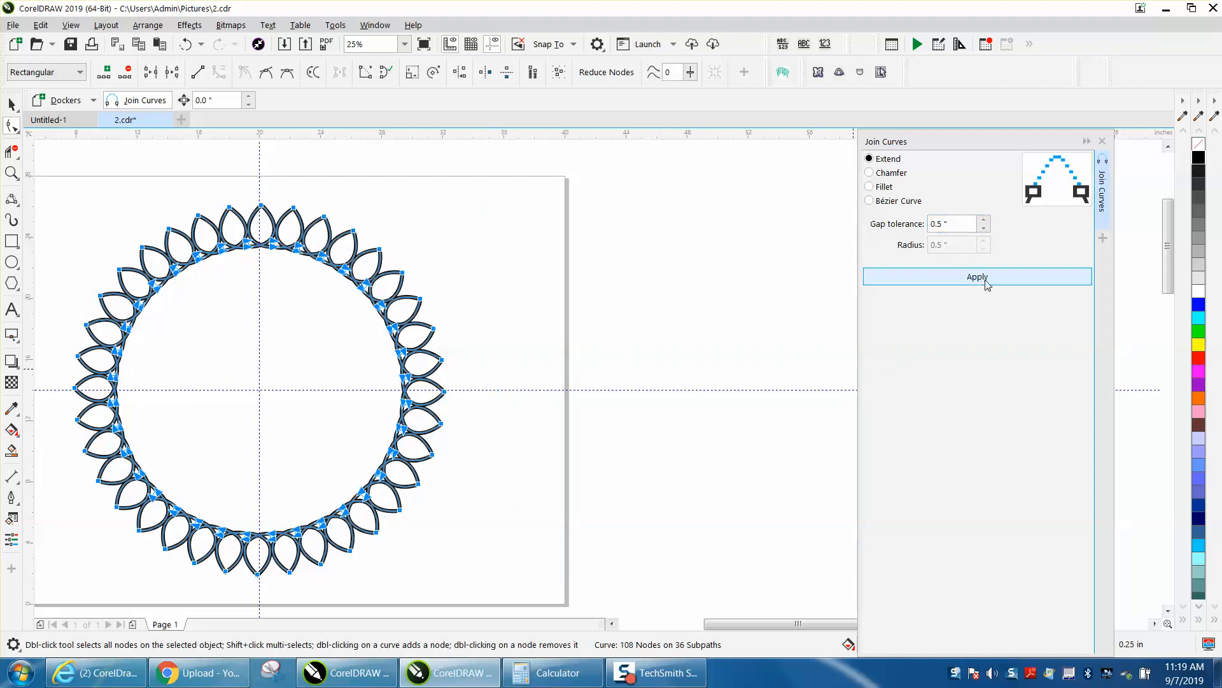
{"action": "left_click", "coordinate": [977, 276]}
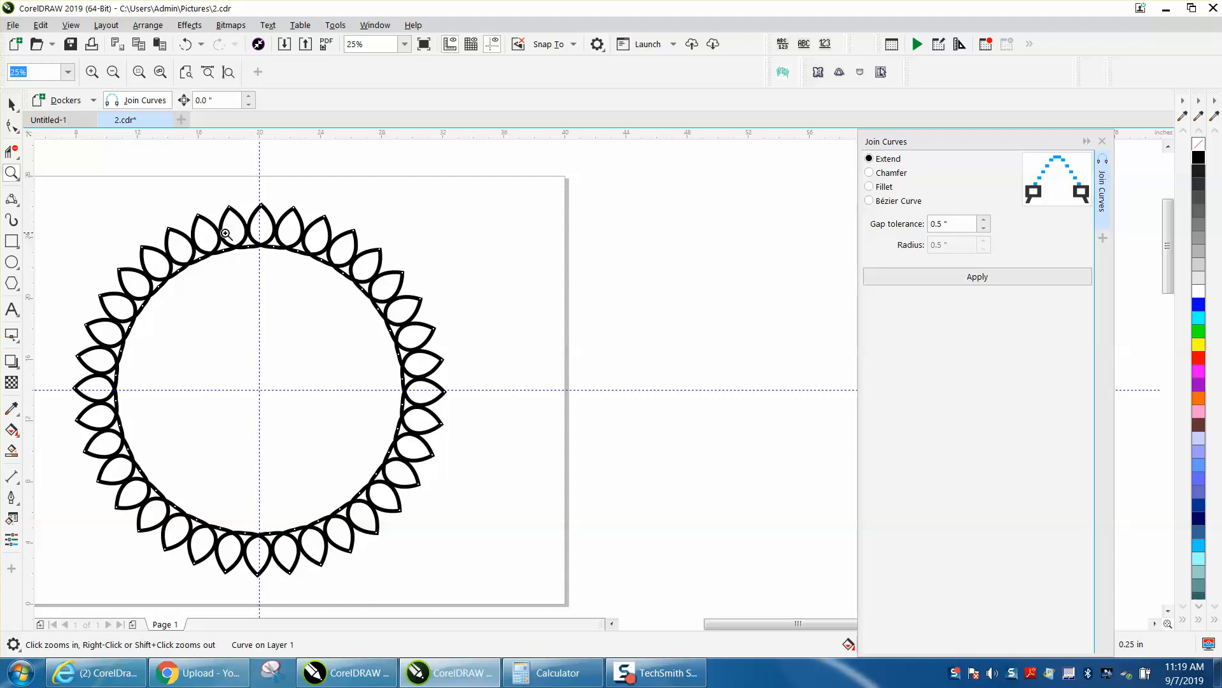
{"action": "left_click", "coordinate": [225, 234]}
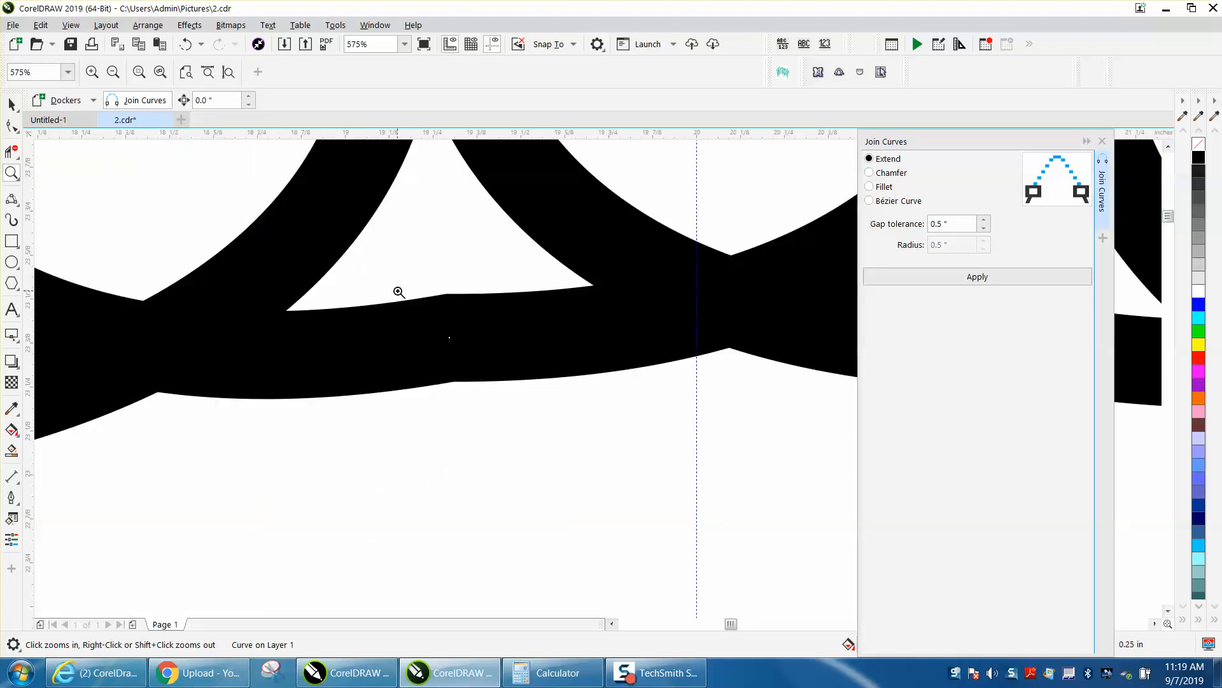
{"action": "mouse_move", "coordinate": [480, 302]}
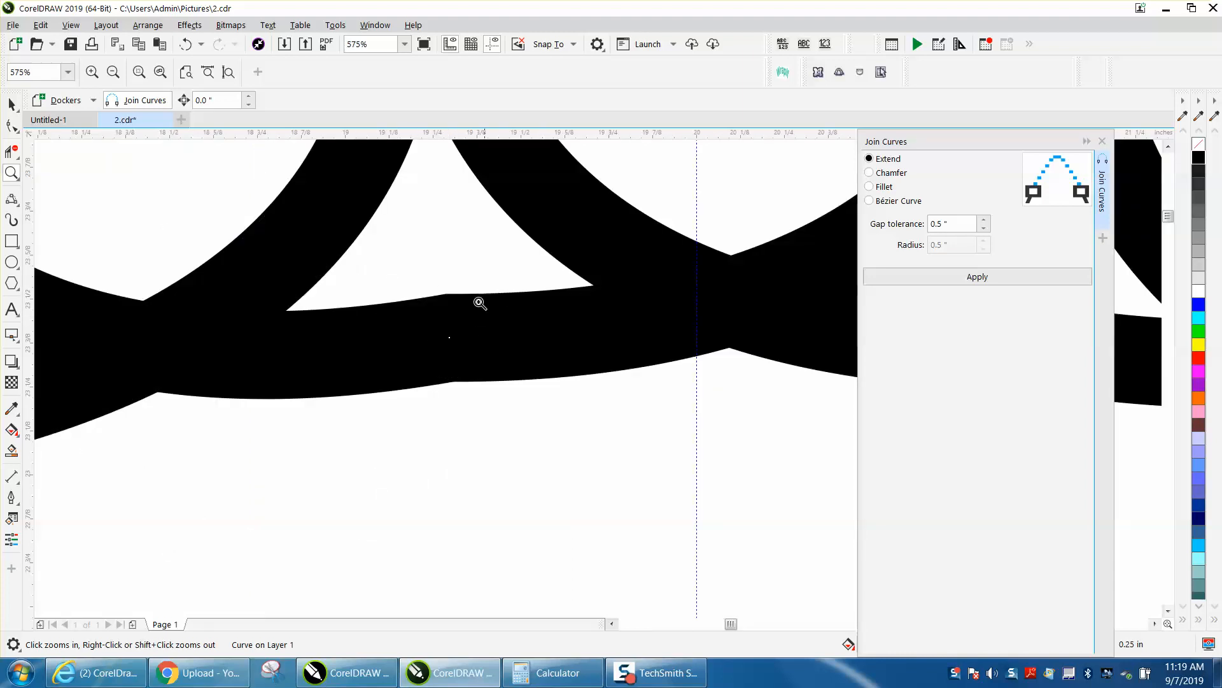
{"action": "left_click", "coordinate": [112, 72]}
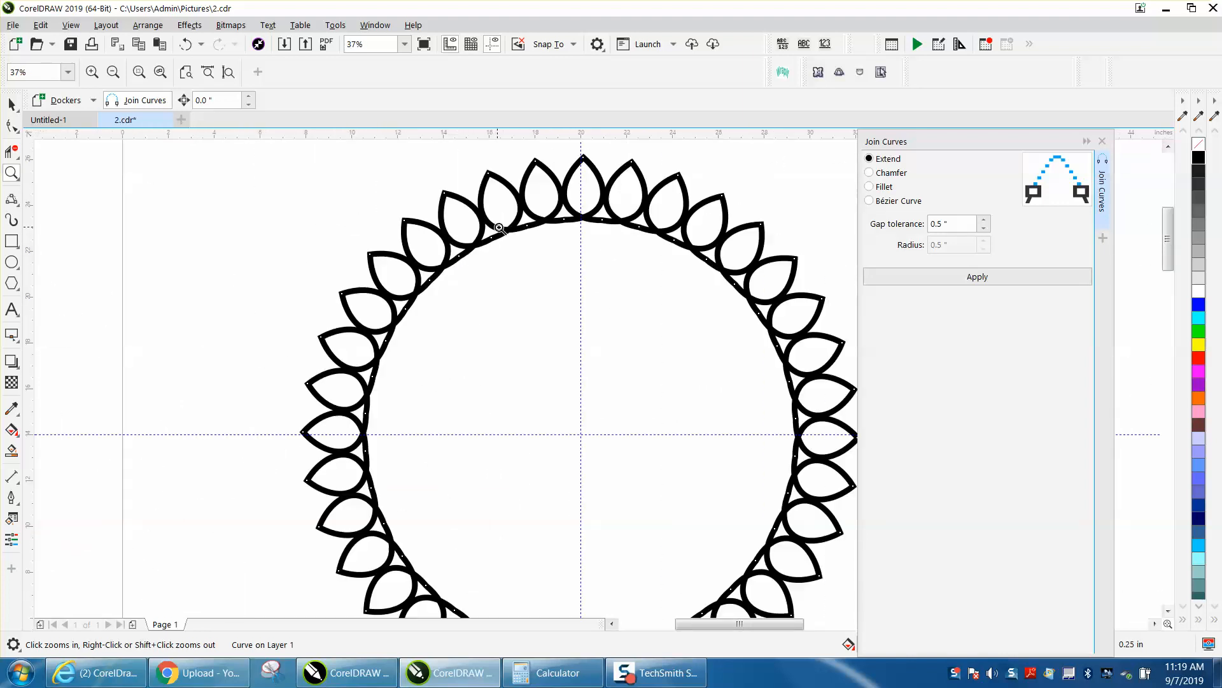
{"action": "left_click", "coordinate": [111, 72]}
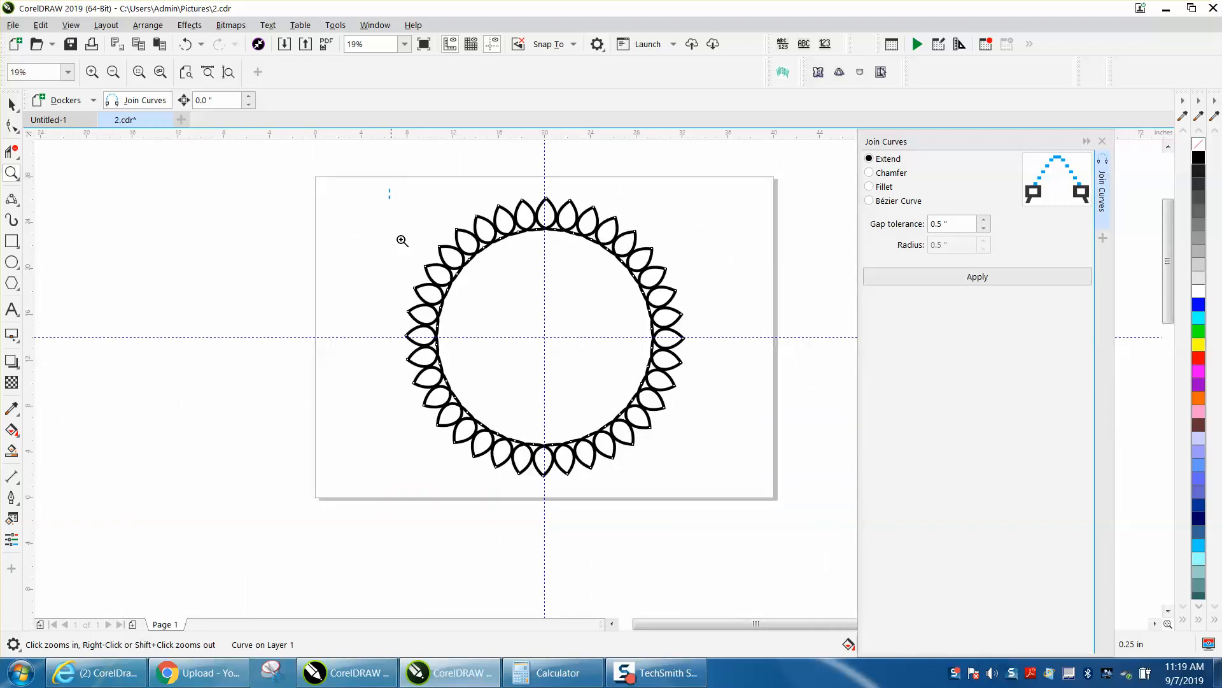
{"action": "left_click", "coordinate": [402, 240]}
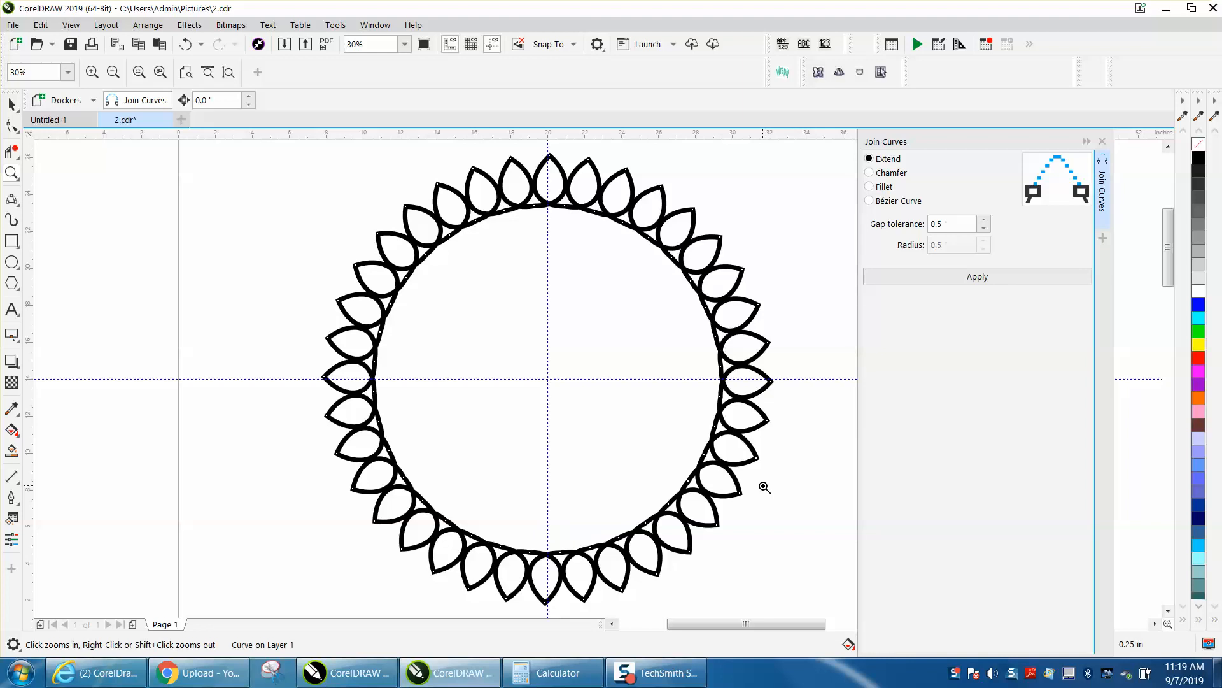
{"action": "mouse_move", "coordinate": [768, 479]}
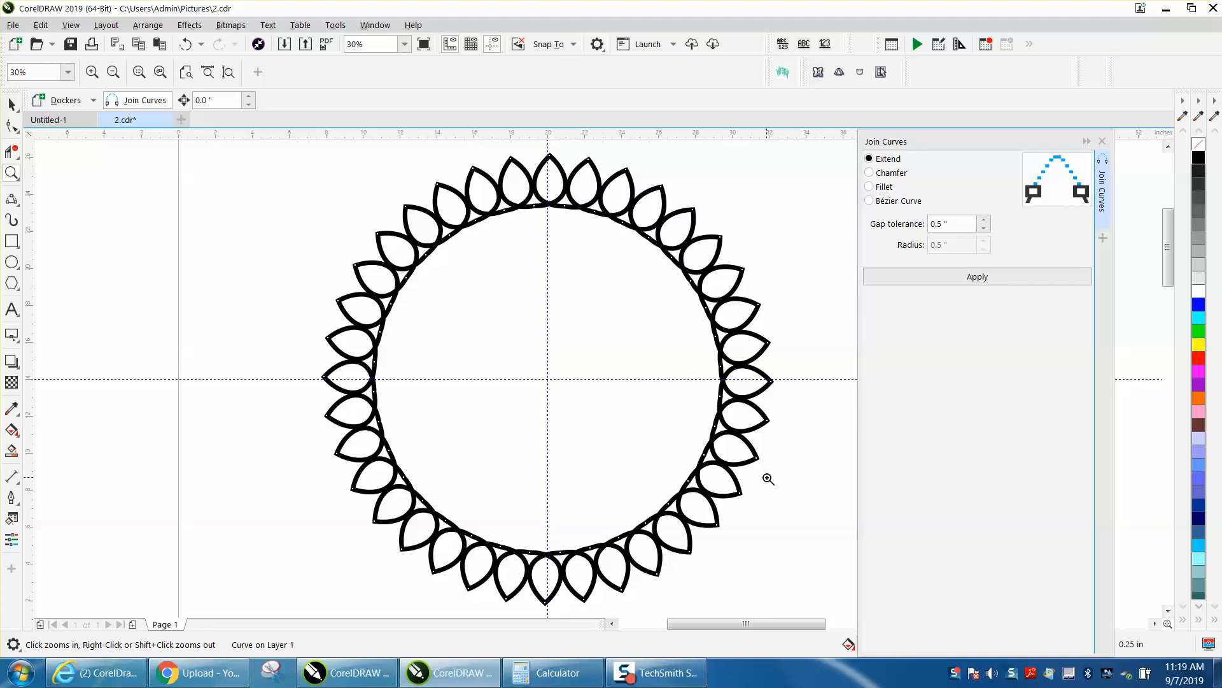